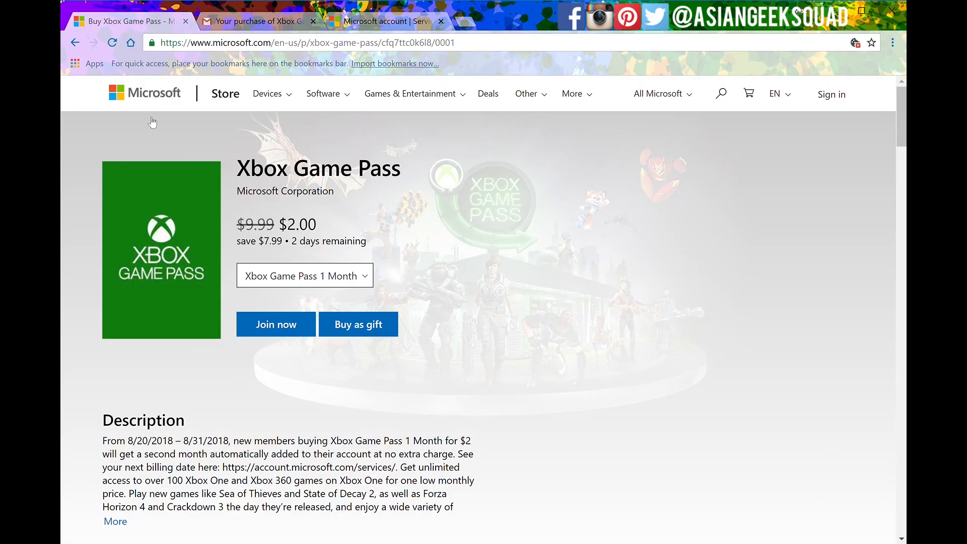
mouse_move(568, 203)
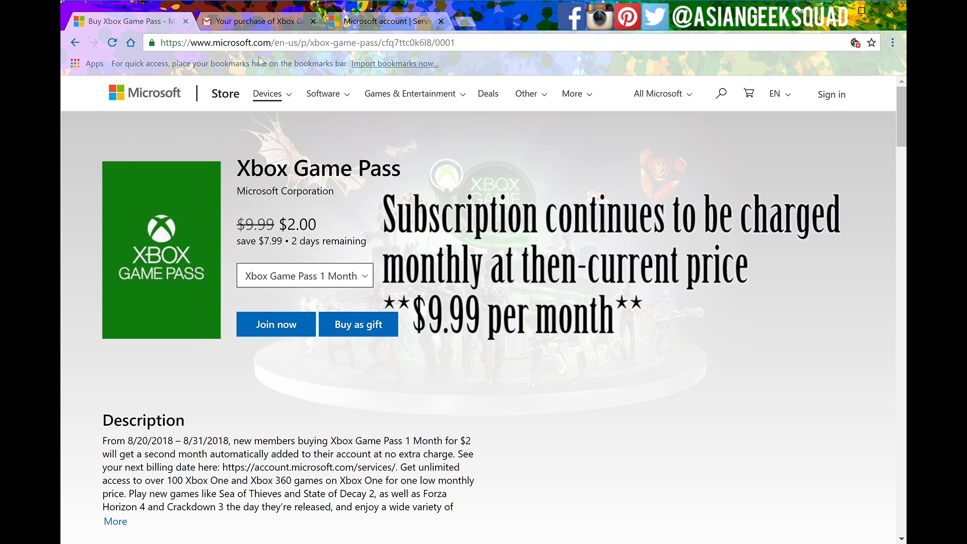
- View the Gmail receipt showing a $2.09 first month and $9.99 monthly billing
left_click(259, 21)
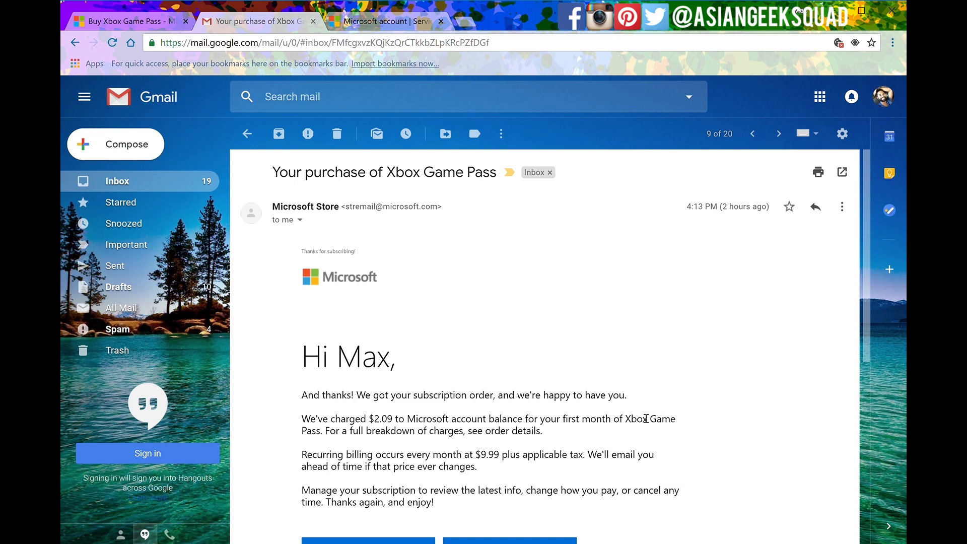
mouse_move(503, 212)
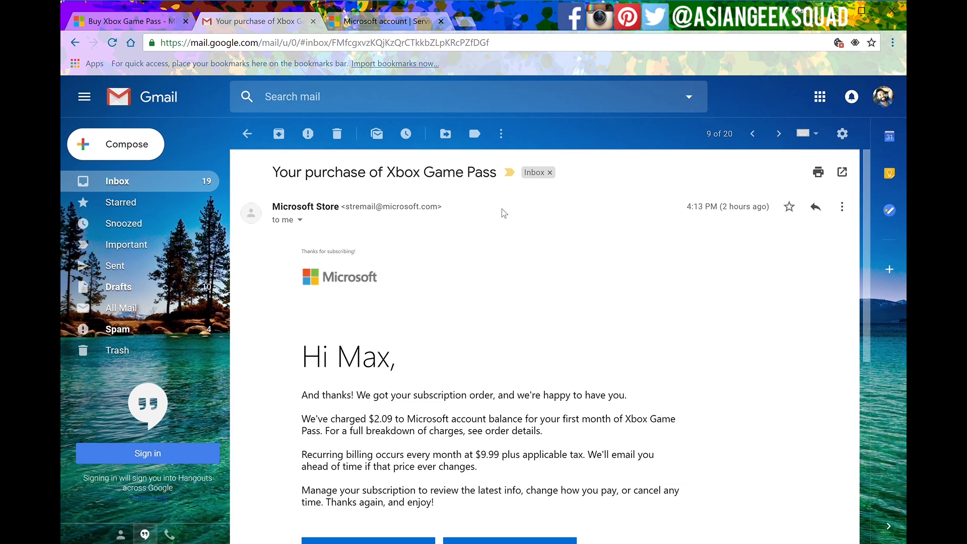
- Go to account.microsoft.com/services/ in a new Chrome tab
left_click(386, 20)
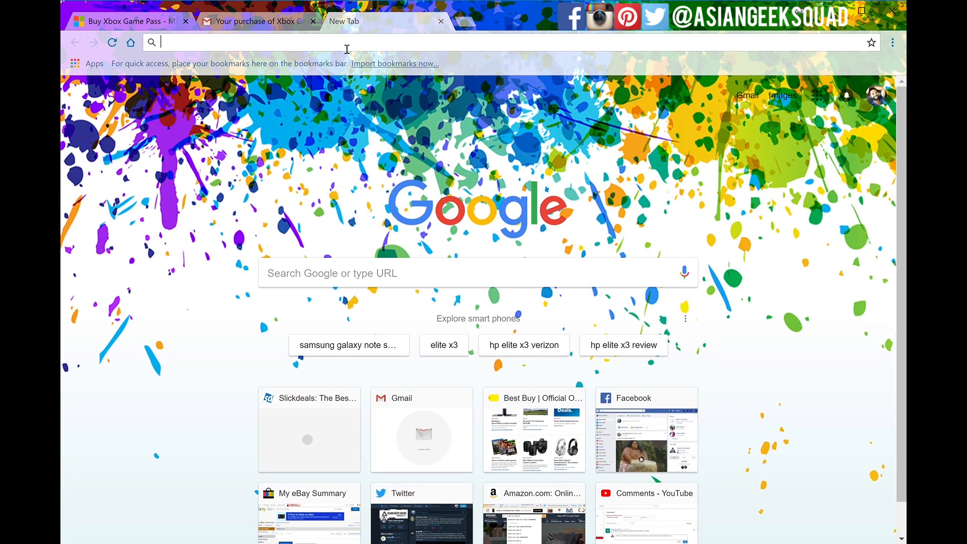
type("https://account.microsoft.com/services/")
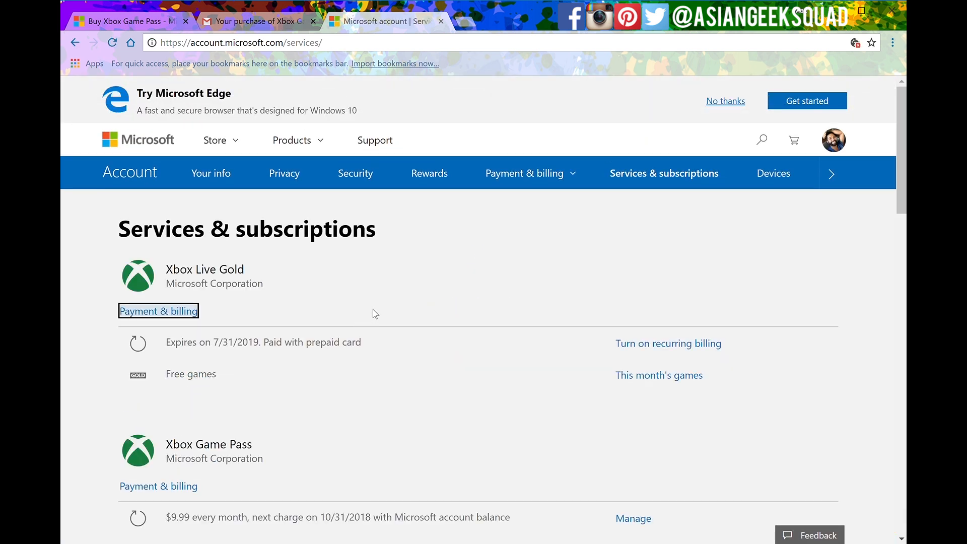
- Scroll down to the Xbox Game Pass $9.99 monthly entry and its Manage option
scroll("down", 3)
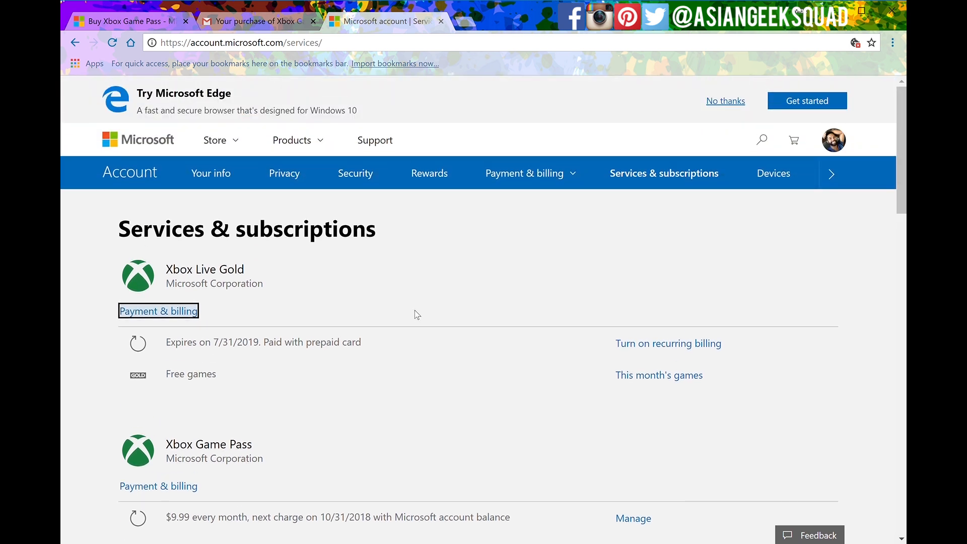
scroll("down", 3)
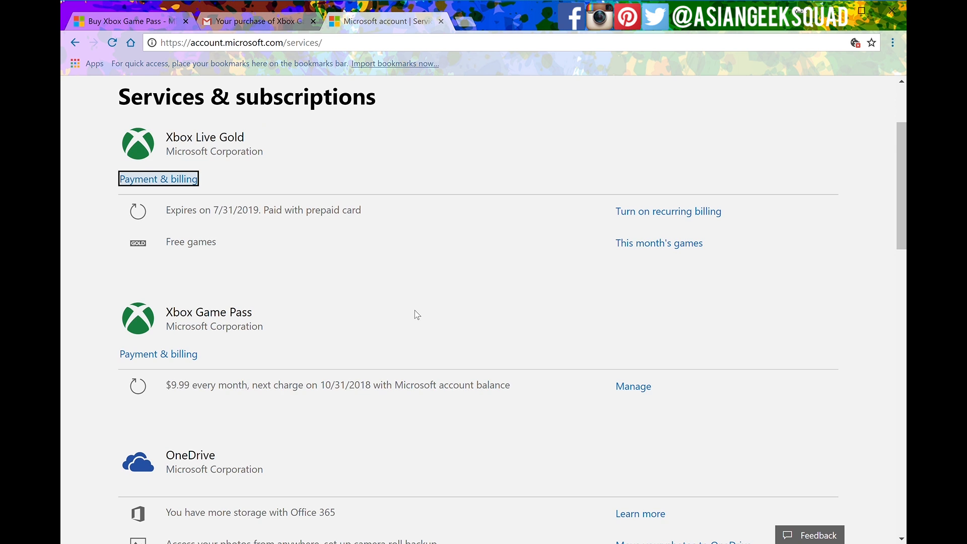
scroll("down", 3)
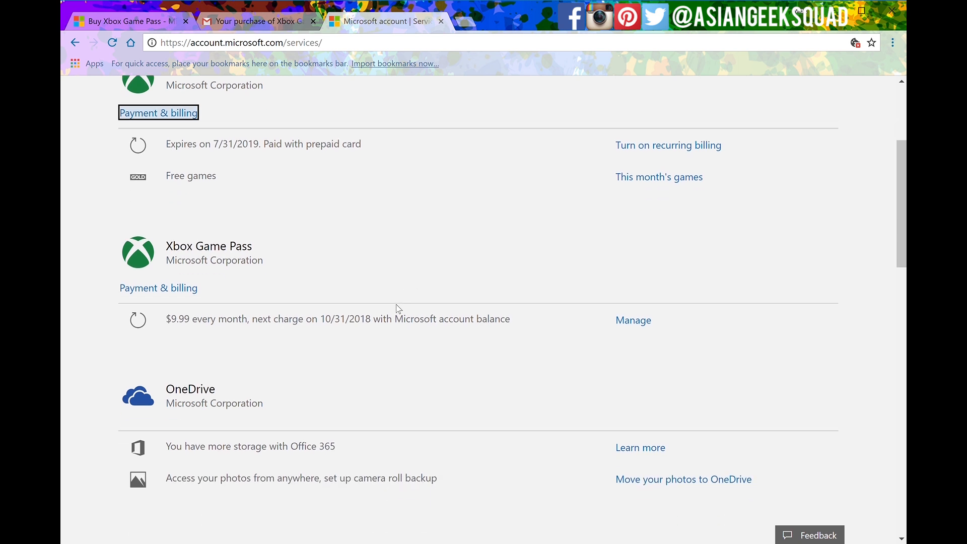
scroll("down", 3)
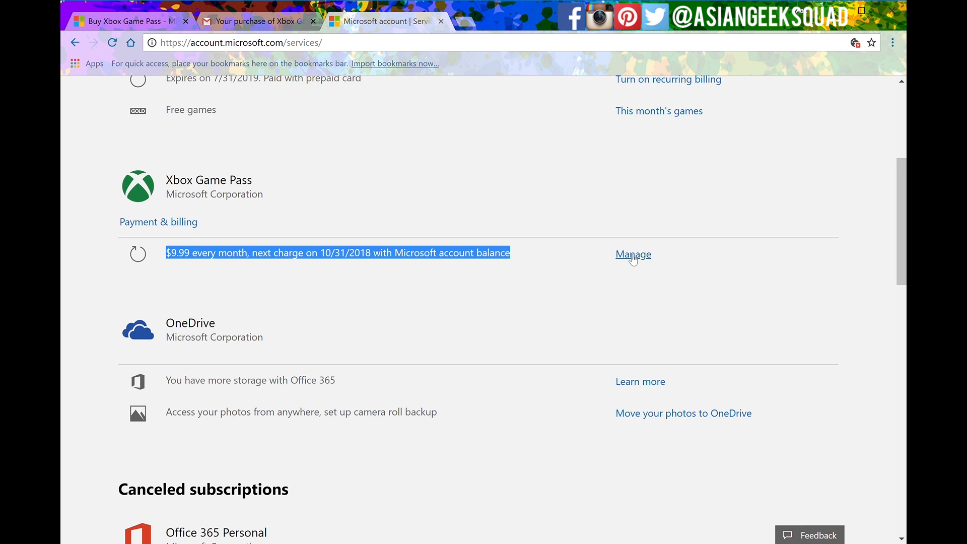
- Choose 'Turn off recurring billing' from Xbox Game Pass's Manage settings
left_click(633, 254)
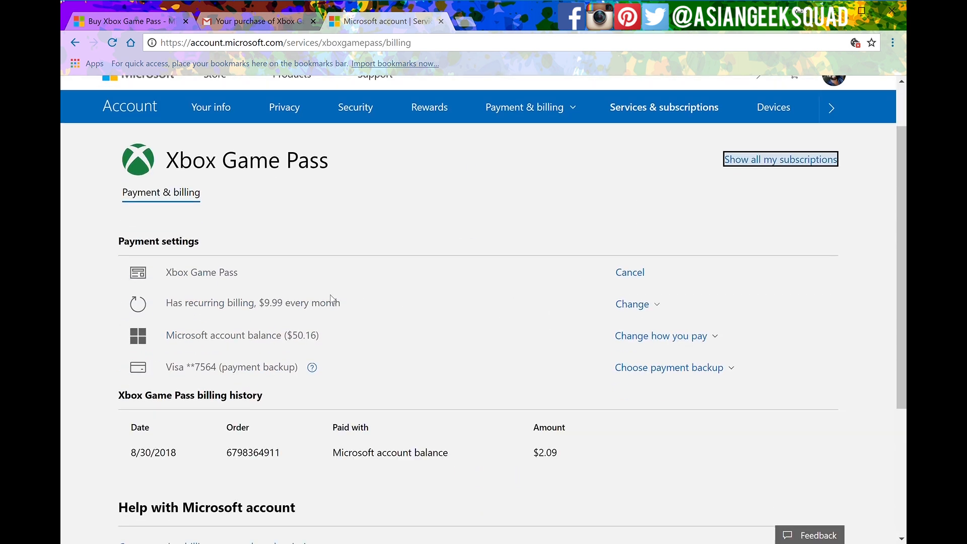
mouse_move(636, 312)
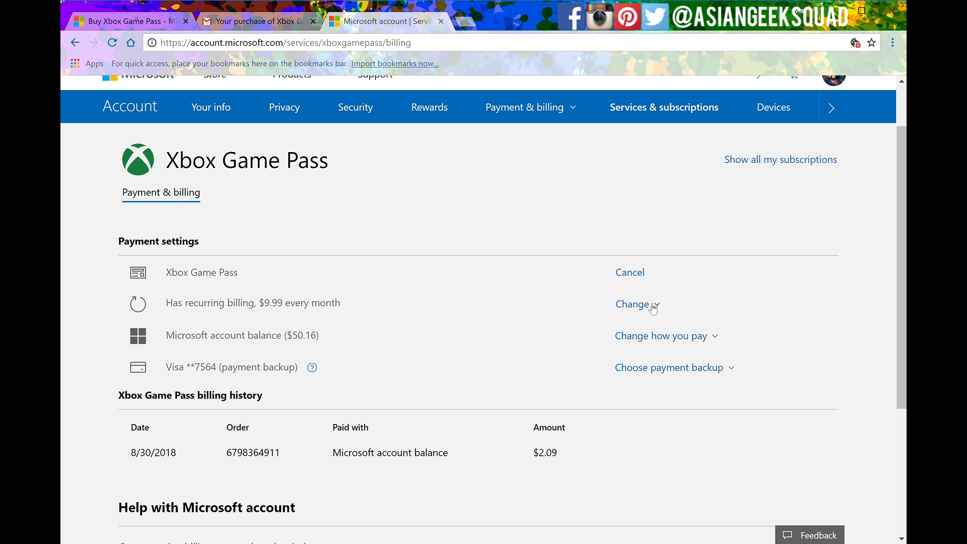
left_click(632, 304)
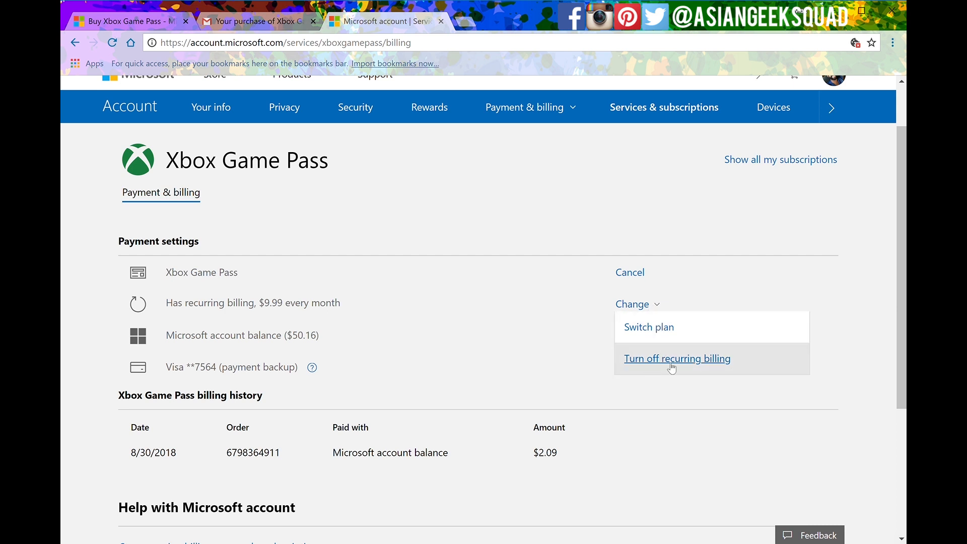
left_click(677, 359)
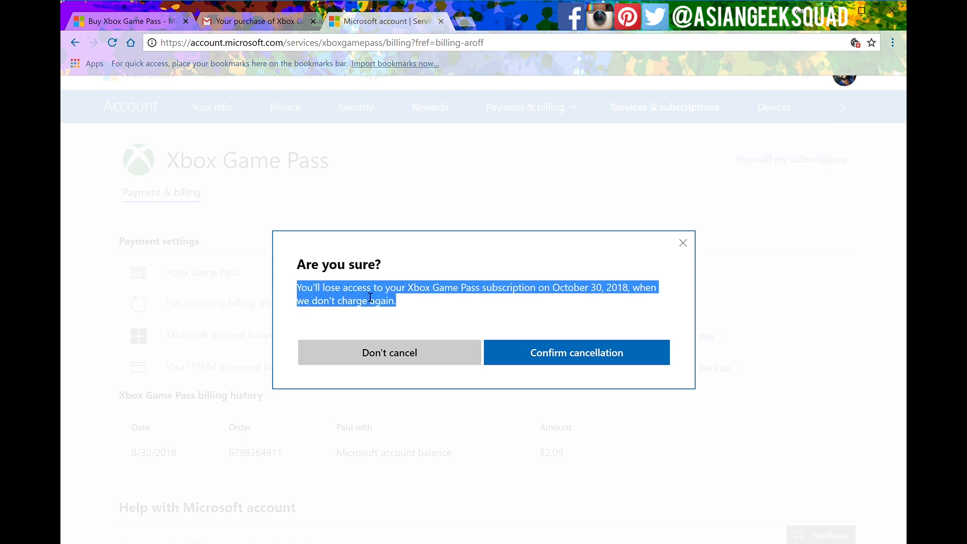
mouse_move(405, 298)
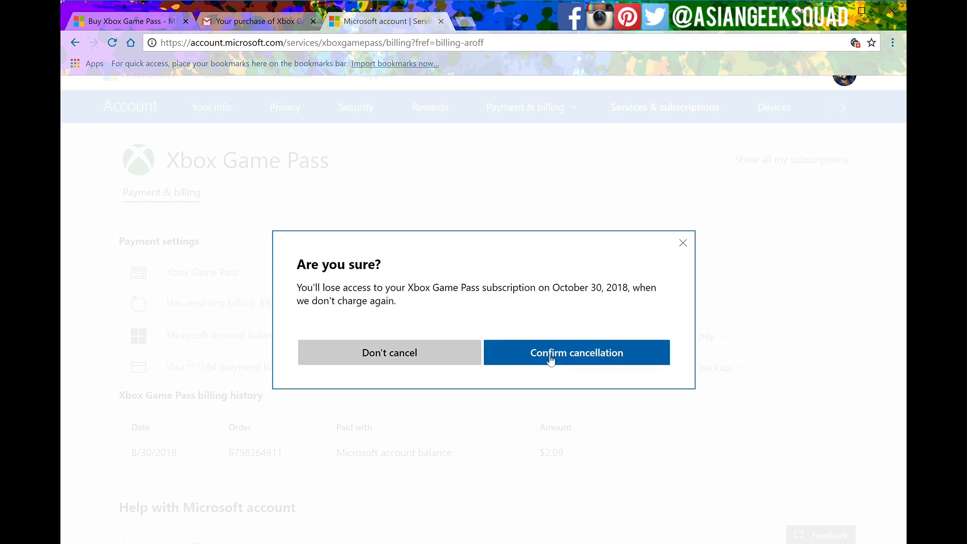
- Confirm cancellation in the 'Are you sure?' dialog
left_click(576, 353)
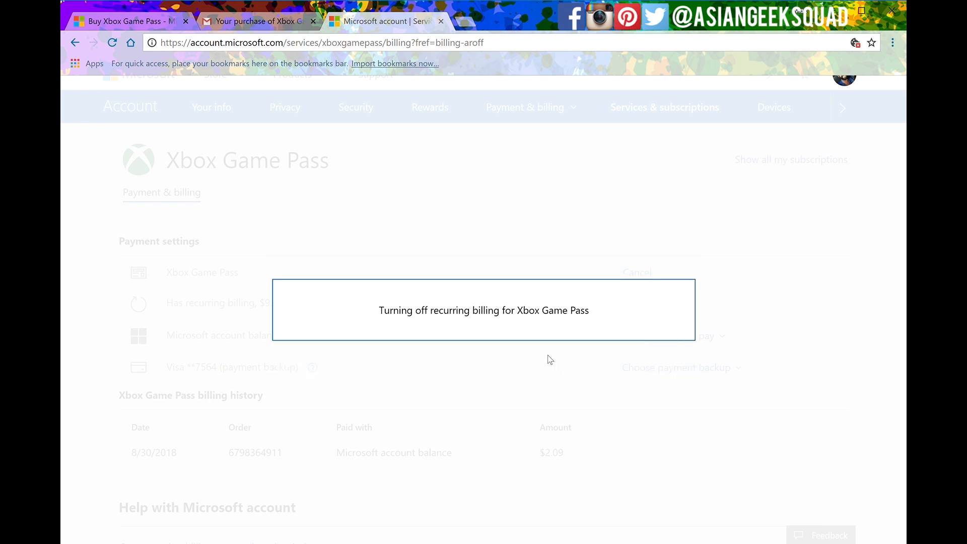